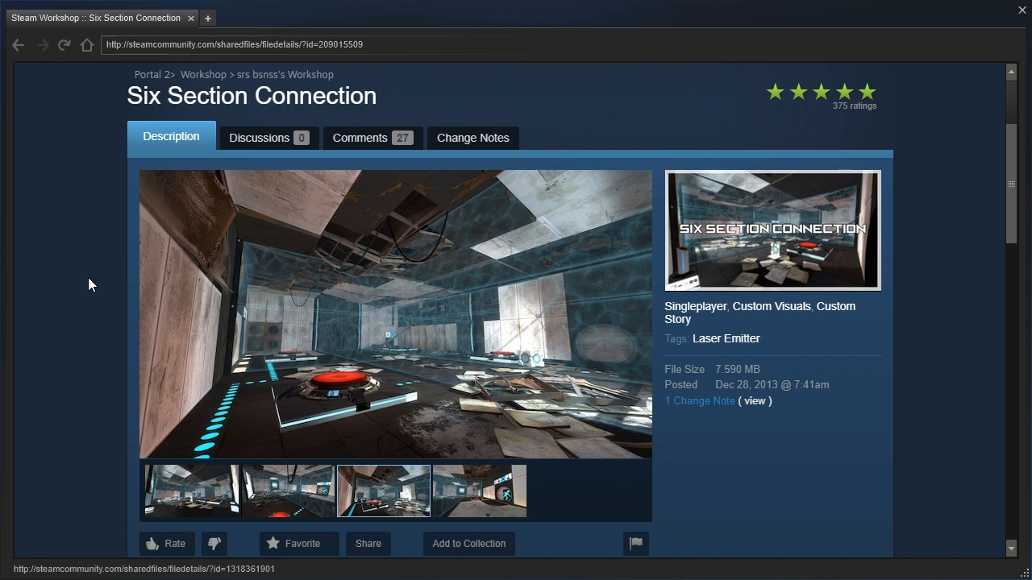
# Subscribe to the Six Section Connection test chamber on its Workshop page so it downloads.
pyautogui.moveTo(127, 95); pyautogui.dragTo(233, 95)
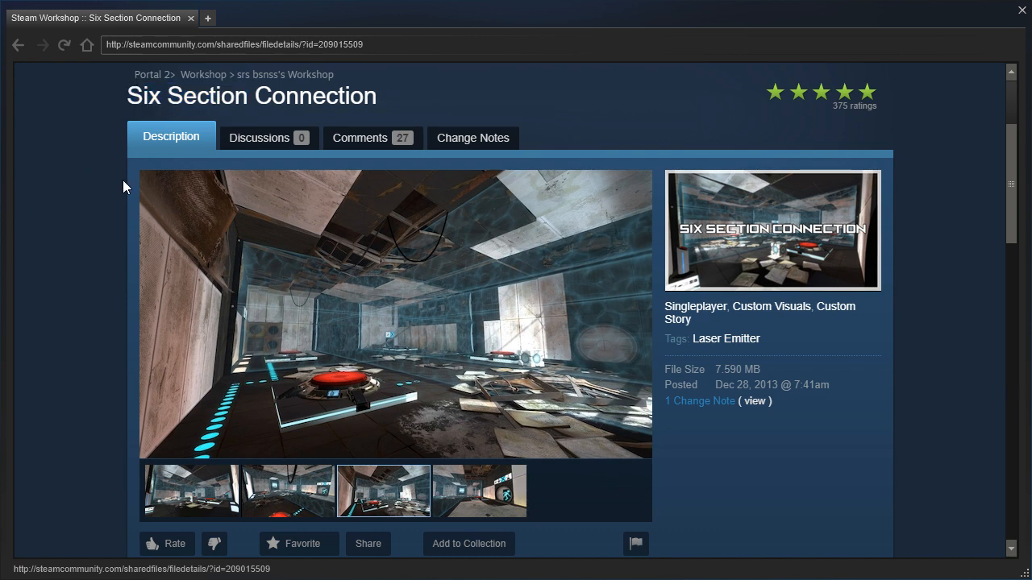
pyautogui.scroll(-3)
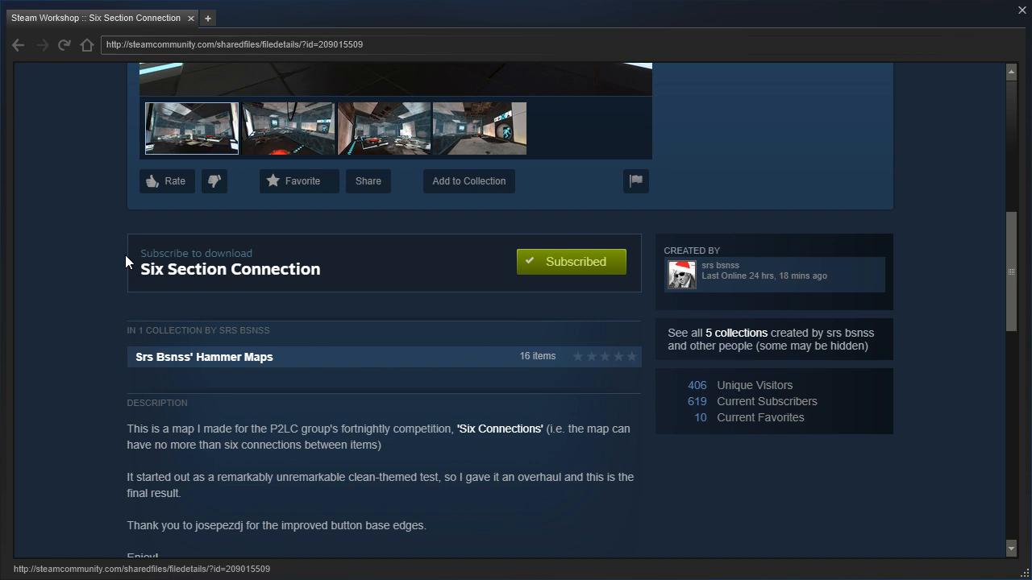
pyautogui.click(287, 129)
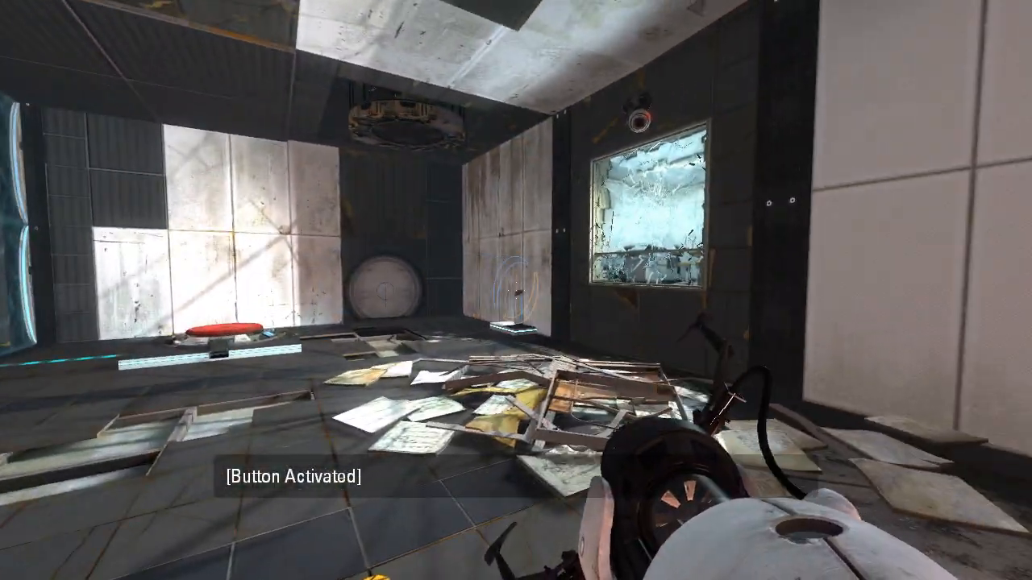
# Drop the Weighted Storage Cube onto the large red floor button.
pyautogui.click(516, 290)
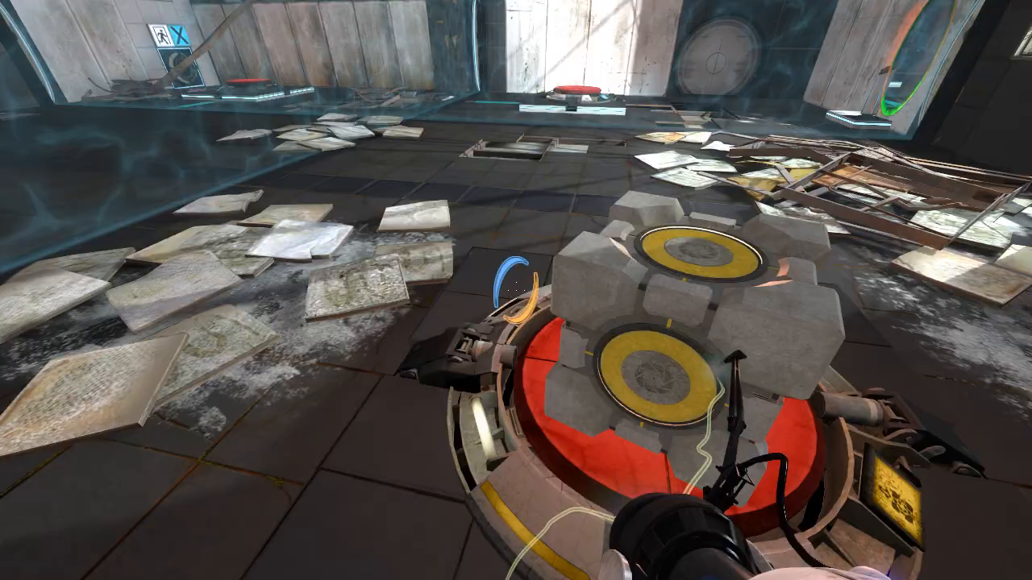
pyautogui.moveTo(516, 290)
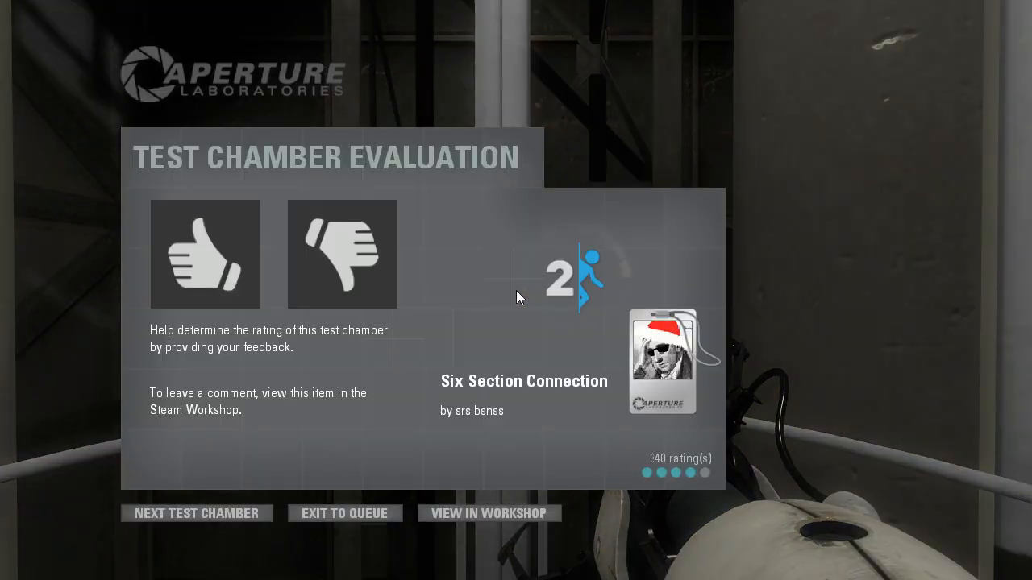
# Rate the completed chamber thumbs-up on the Test Chamber Evaluation screen.
pyautogui.click(203, 254)
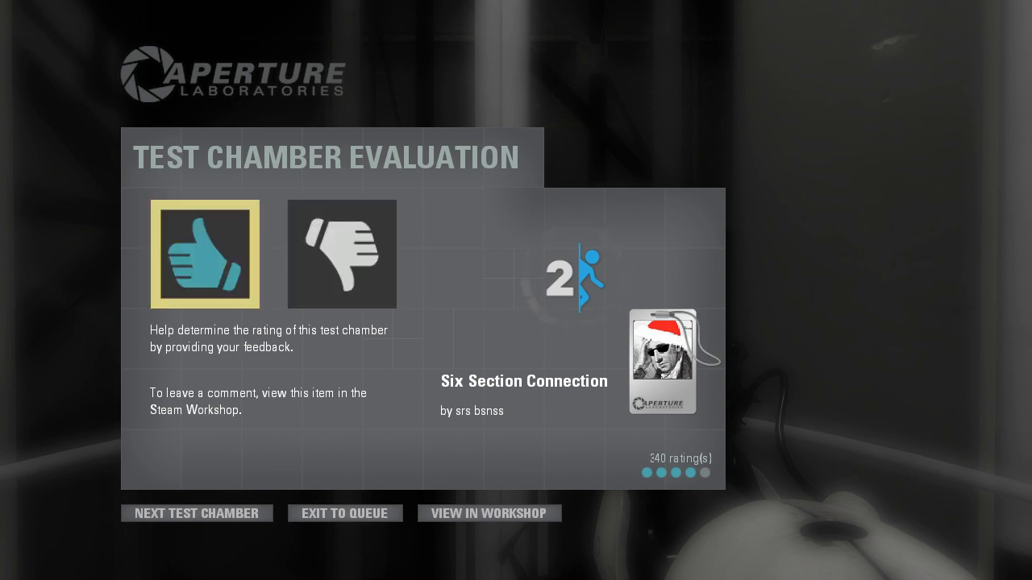